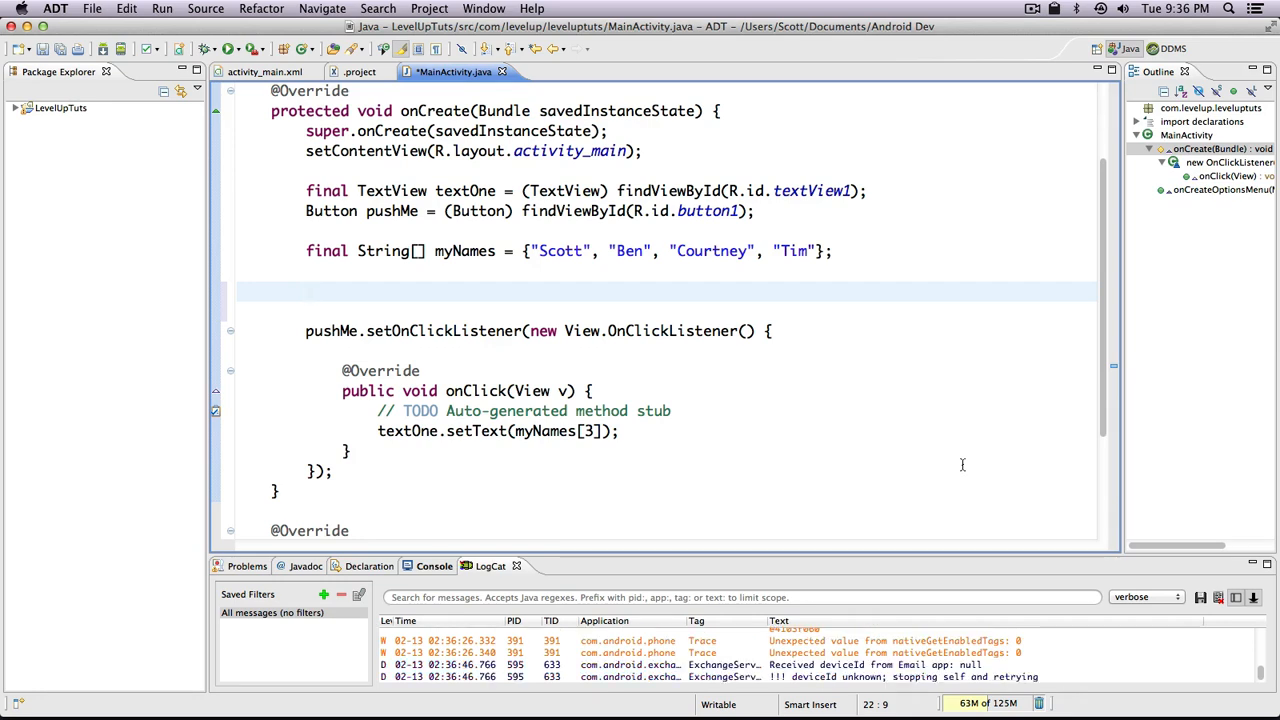
# Write `int rando = Math.random() * 10;` on the empty line in onCreate, using content assist for random().
pyautogui.click(306, 292)
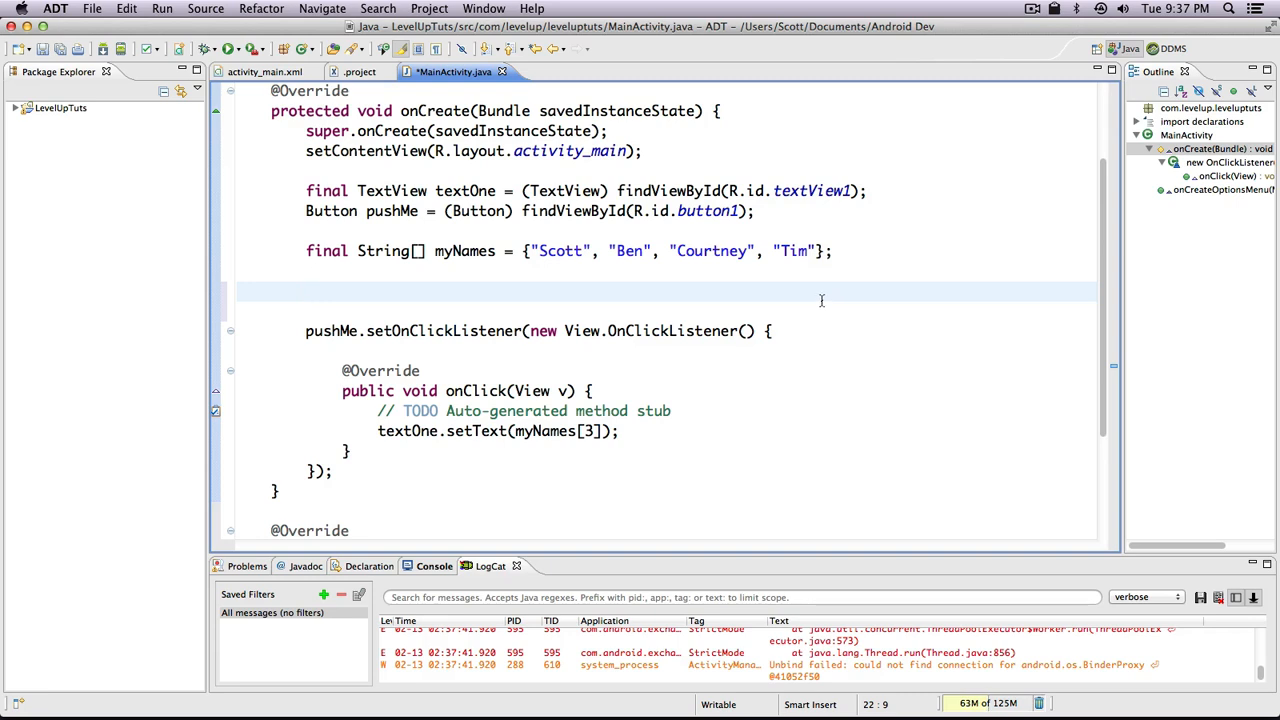
pyautogui.click(306, 292)
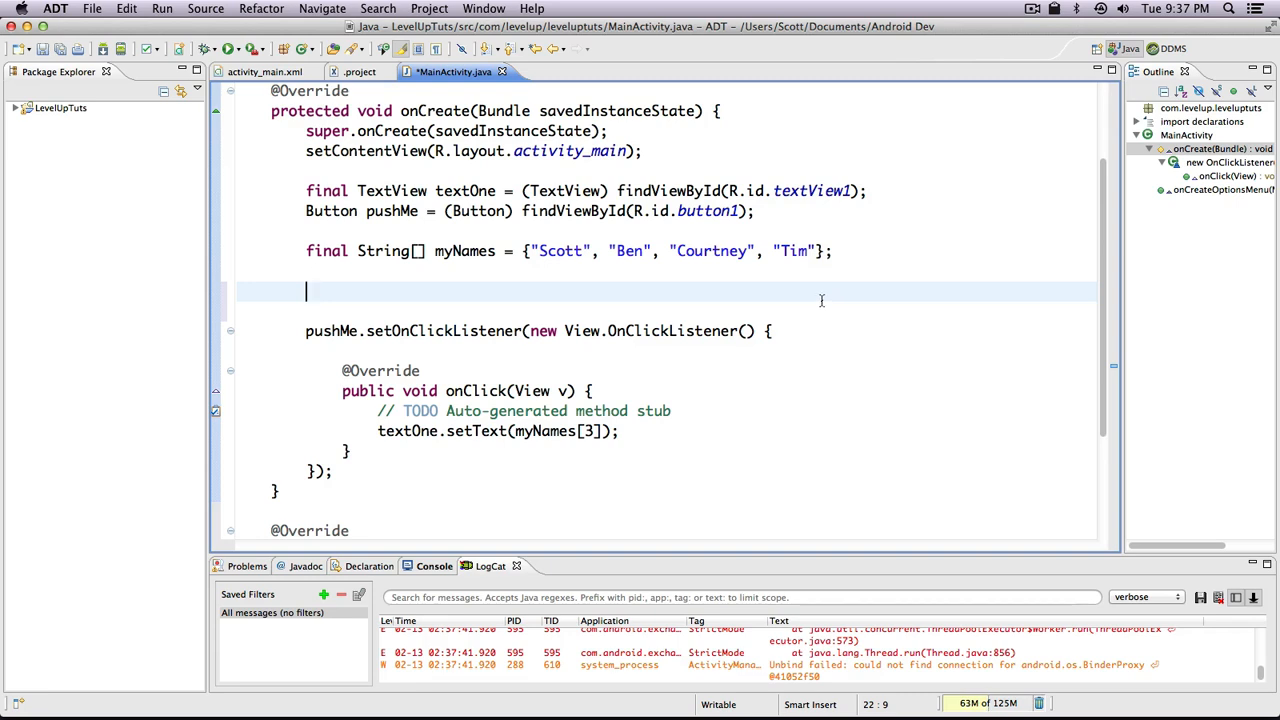
pyautogui.write('int')
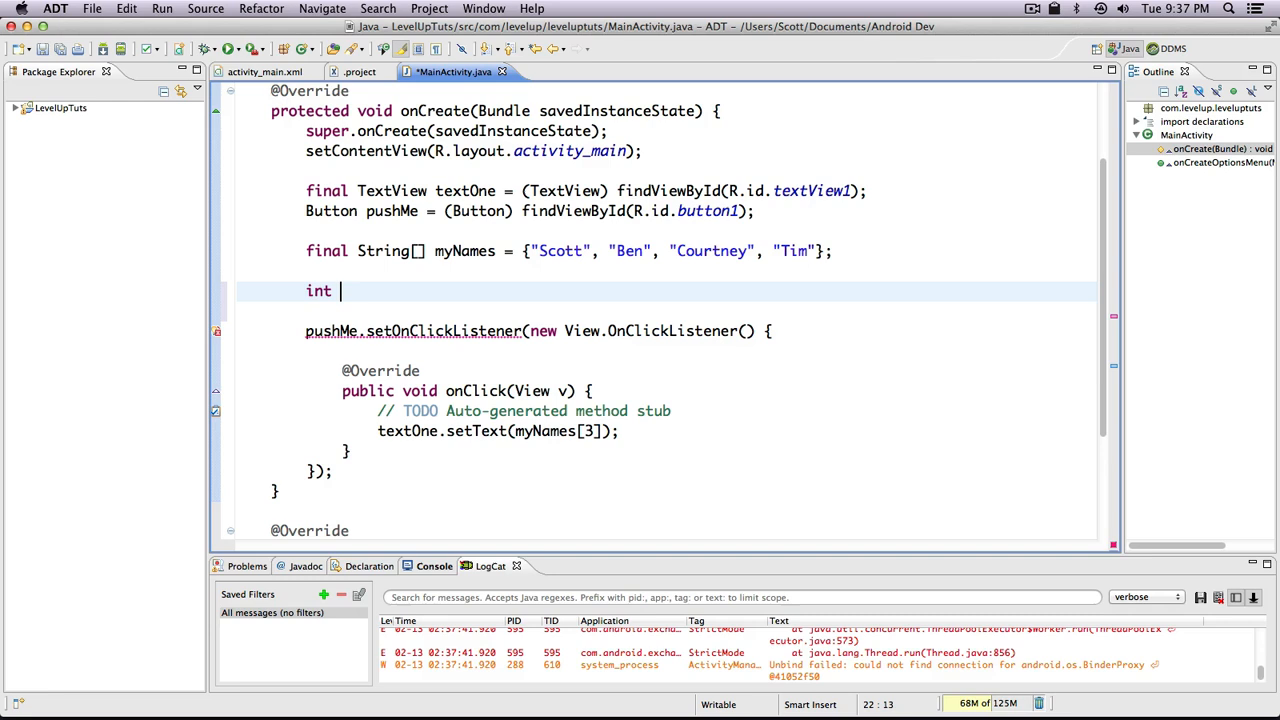
pyautogui.write('R')
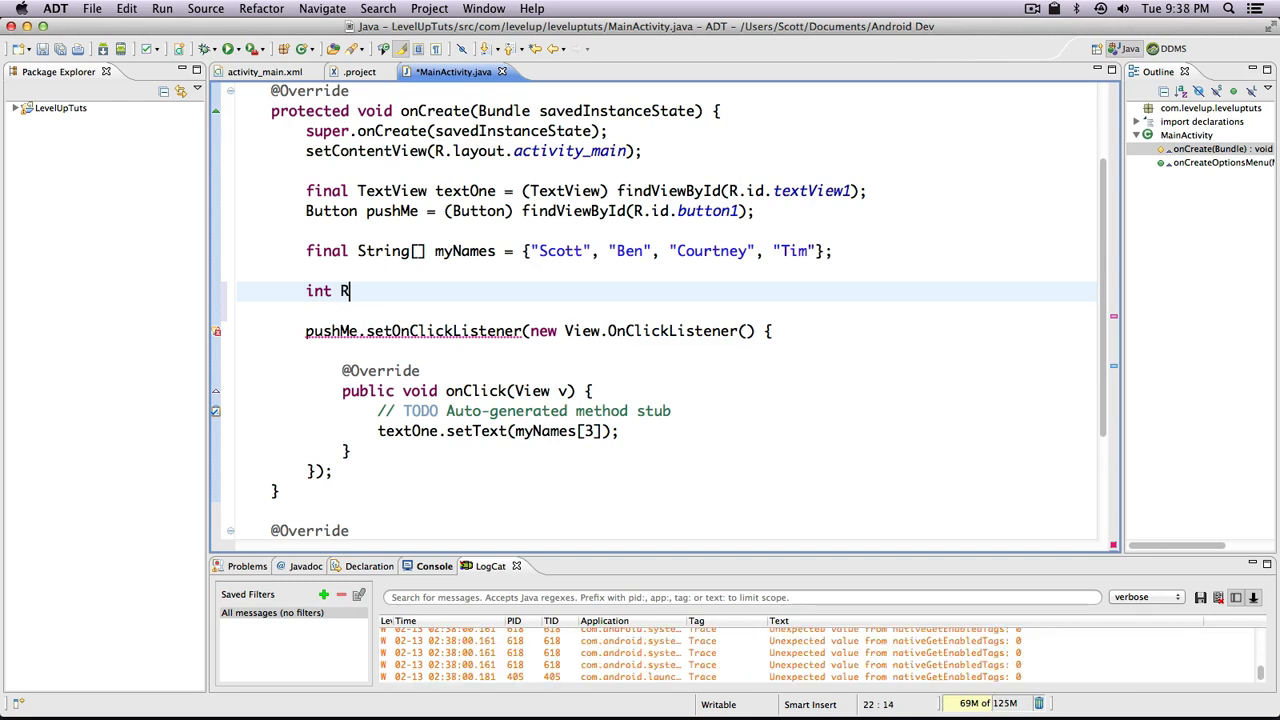
pyautogui.write('and')
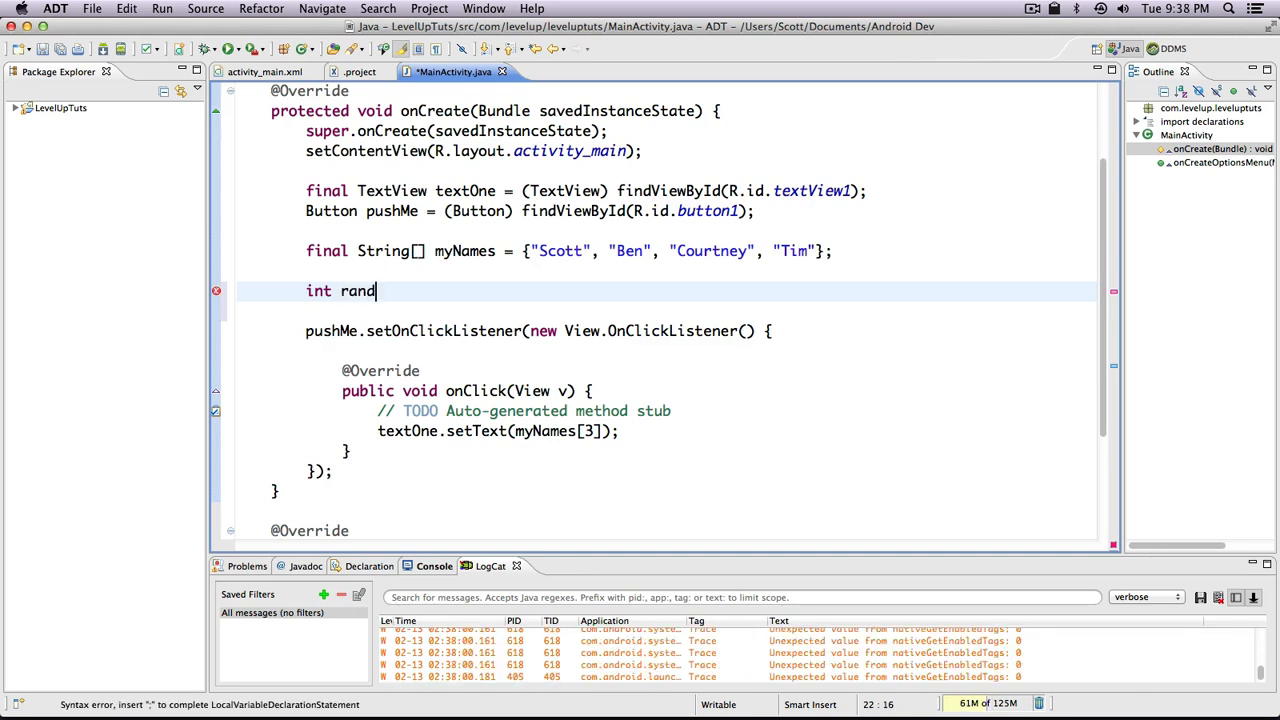
pyautogui.write('o =')
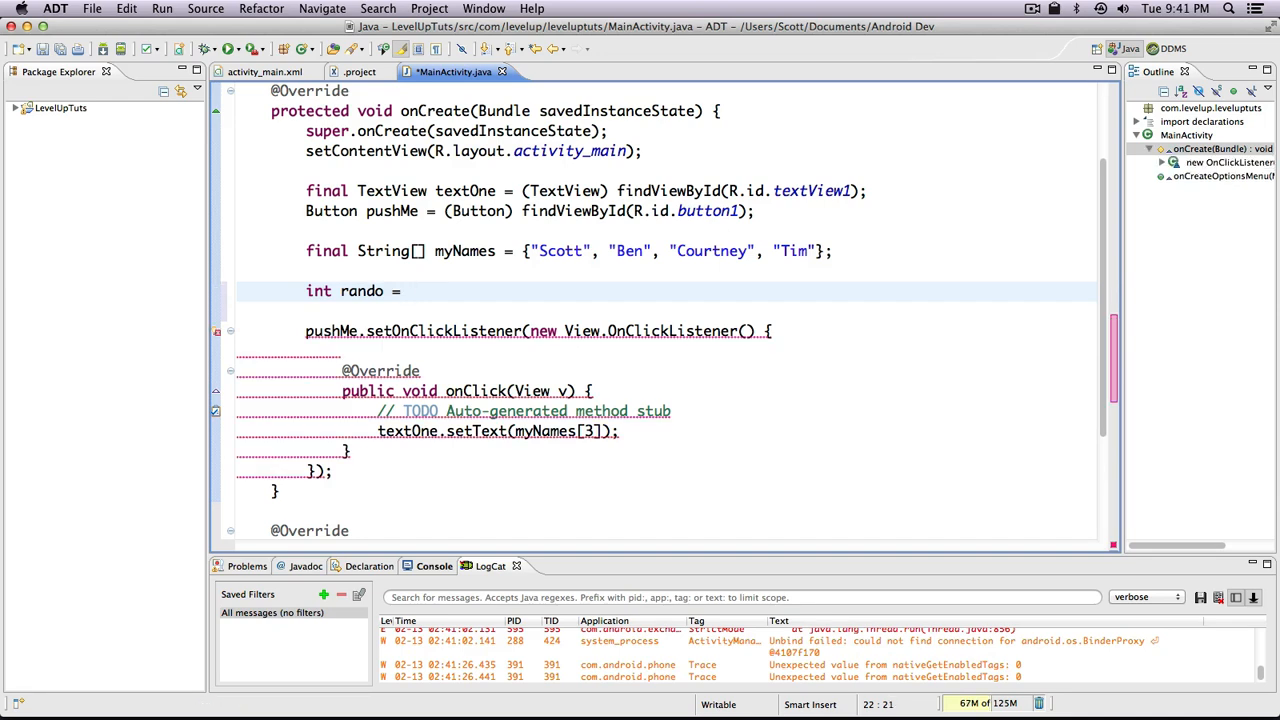
pyautogui.write('Math')
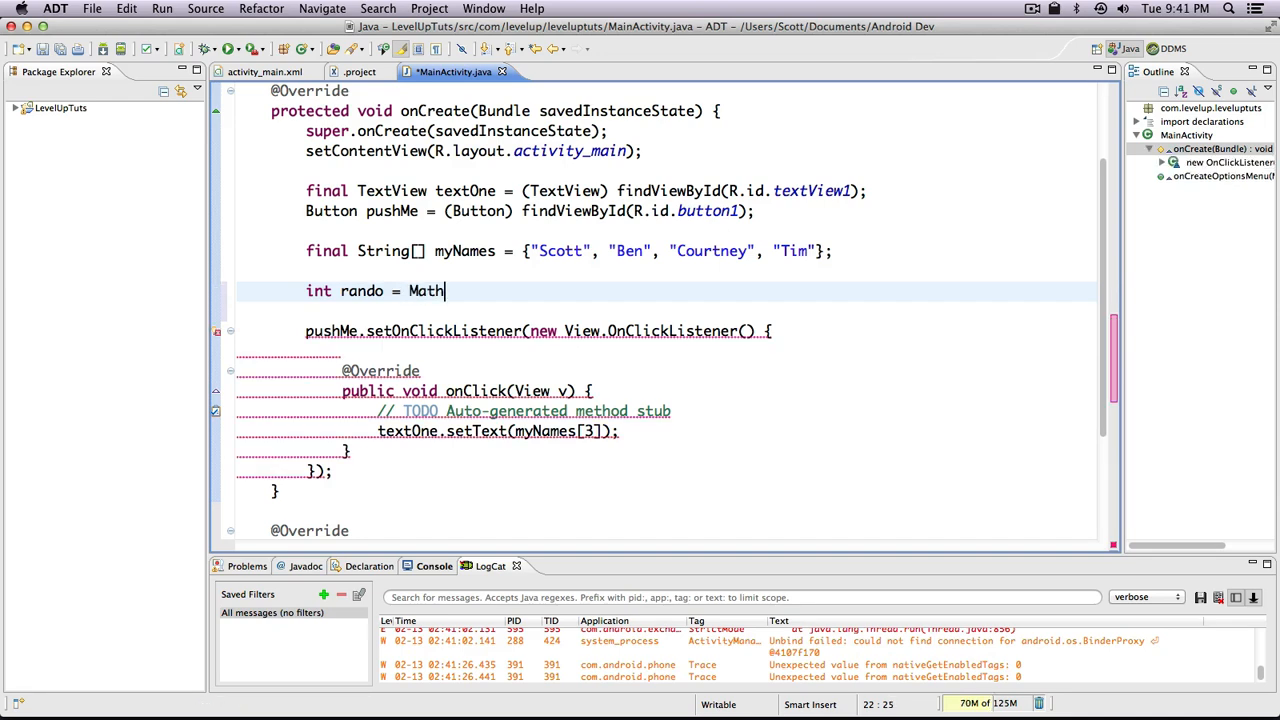
pyautogui.write('.random(')
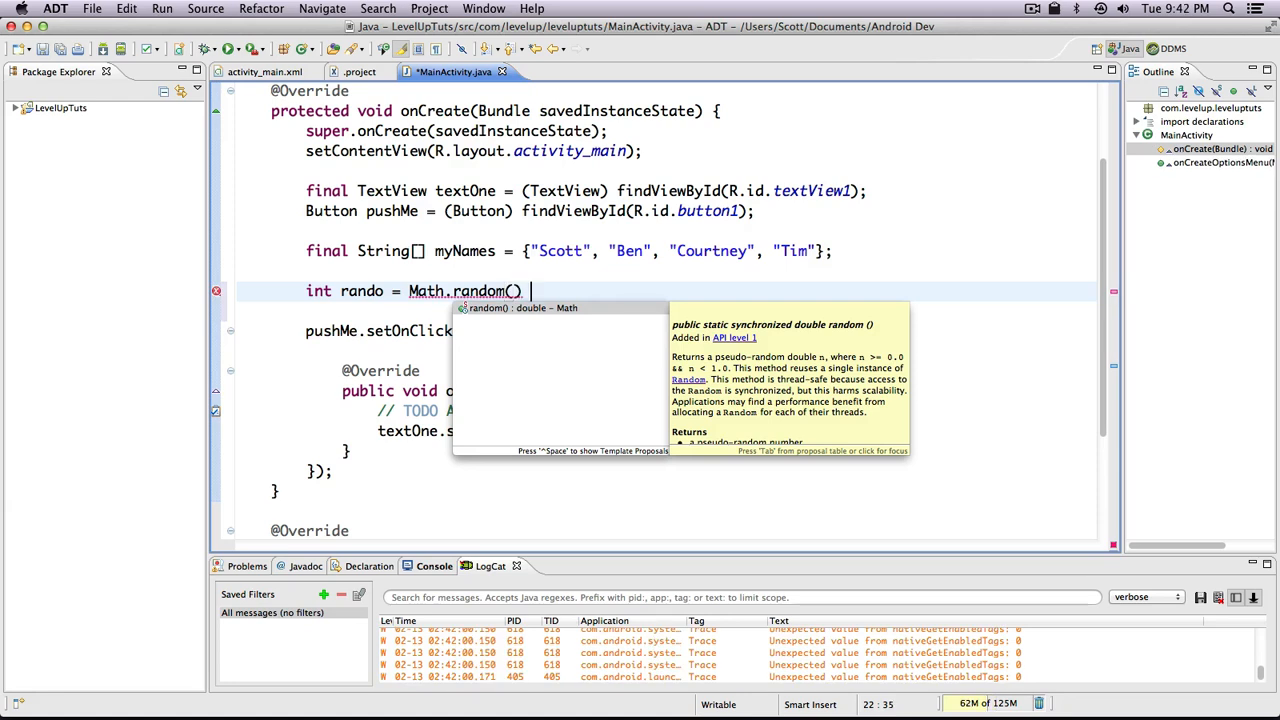
pyautogui.write("* 10'")
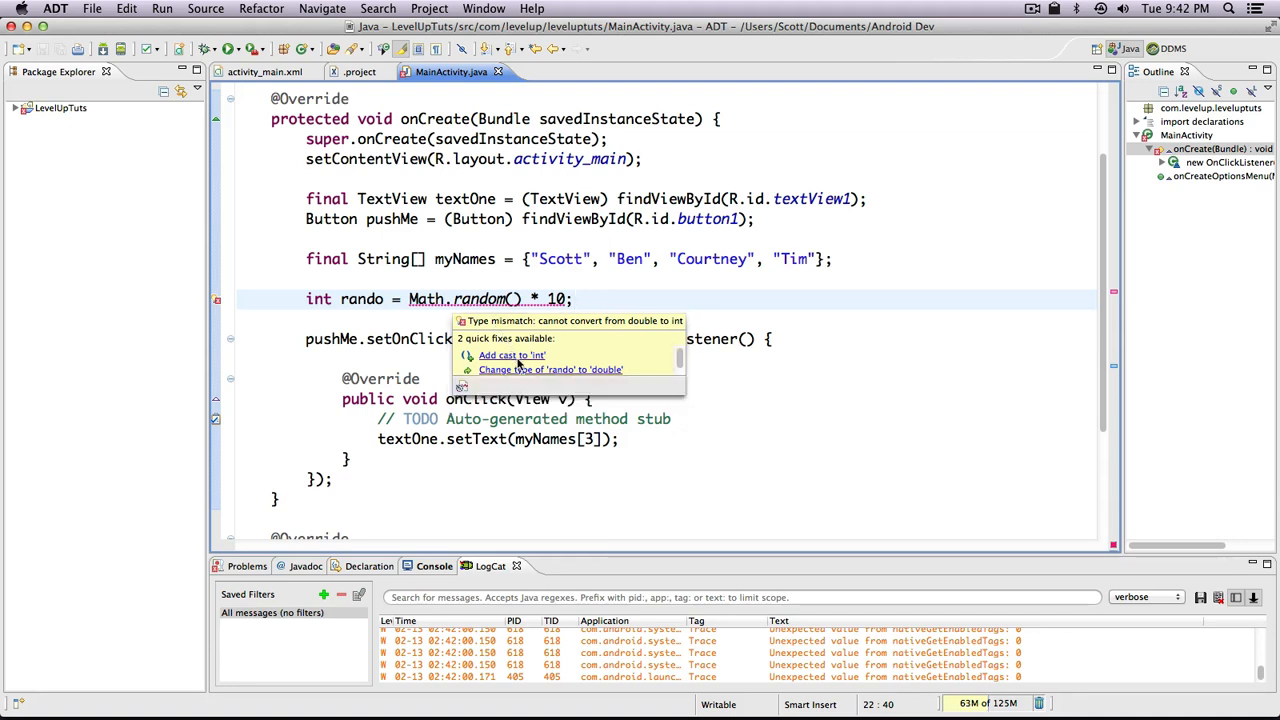
# Apply the 'Add cast to int' quick fix so rando reads (int) (Math.random() * 10).
pyautogui.click(512, 356)
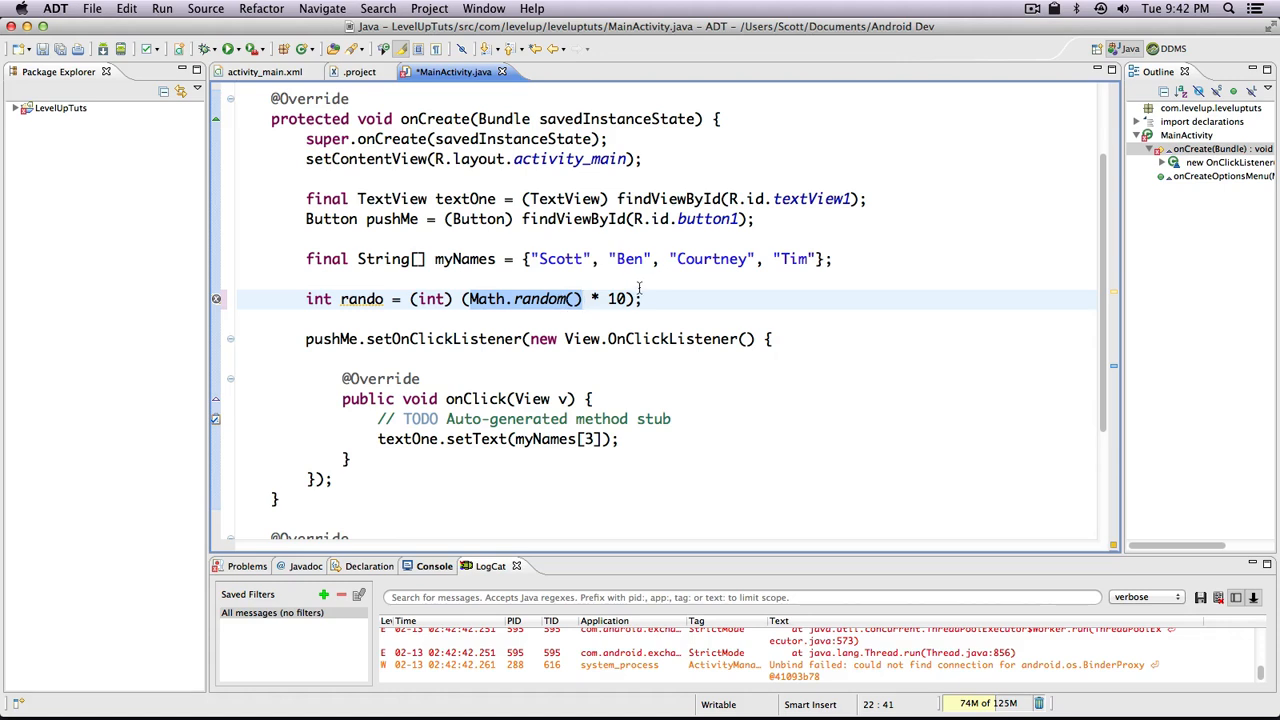
pyautogui.click(484, 300)
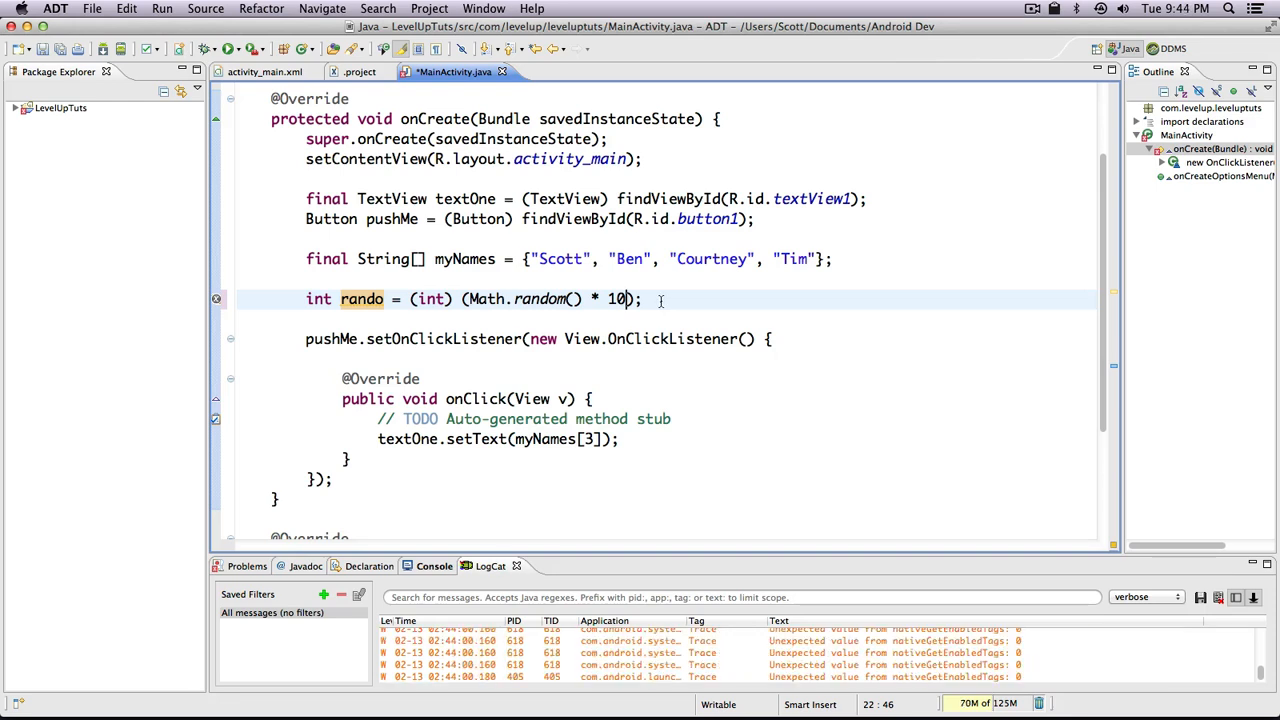
# Append + 1 so rando reads (int) ((Math.random() * 10) + 1) and save the file.
pyautogui.write('+)')
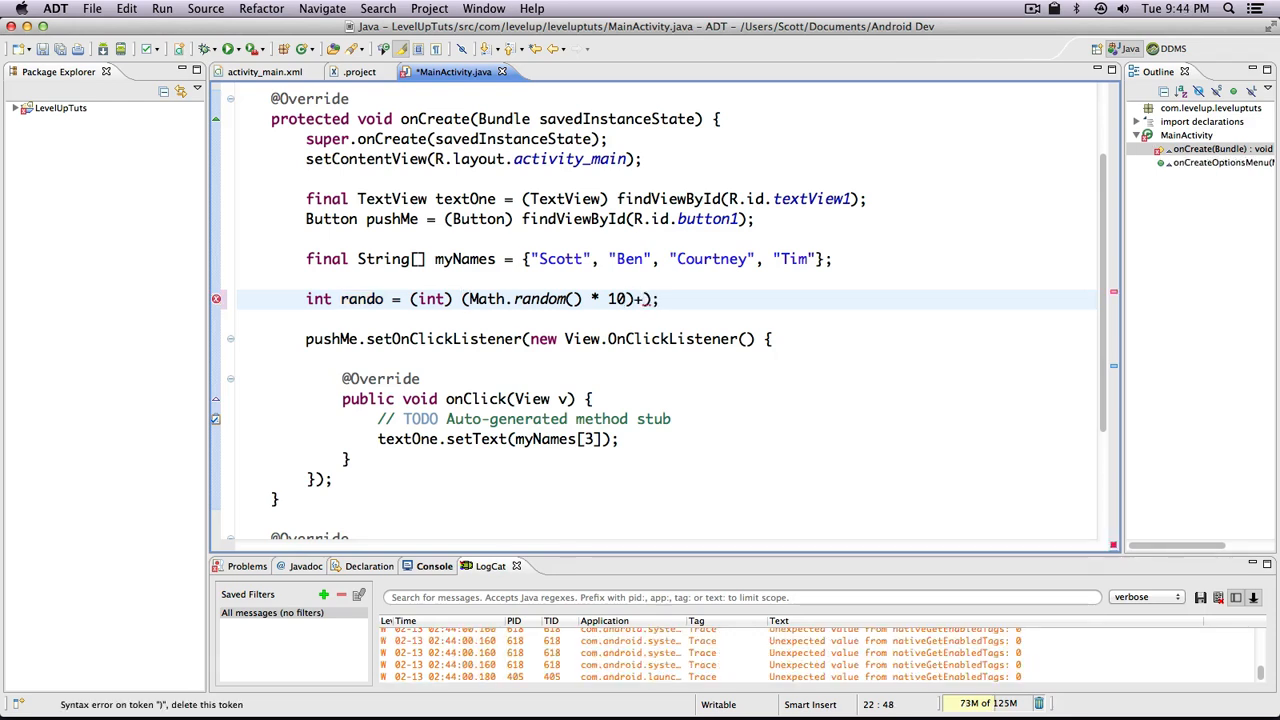
pyautogui.write('1')
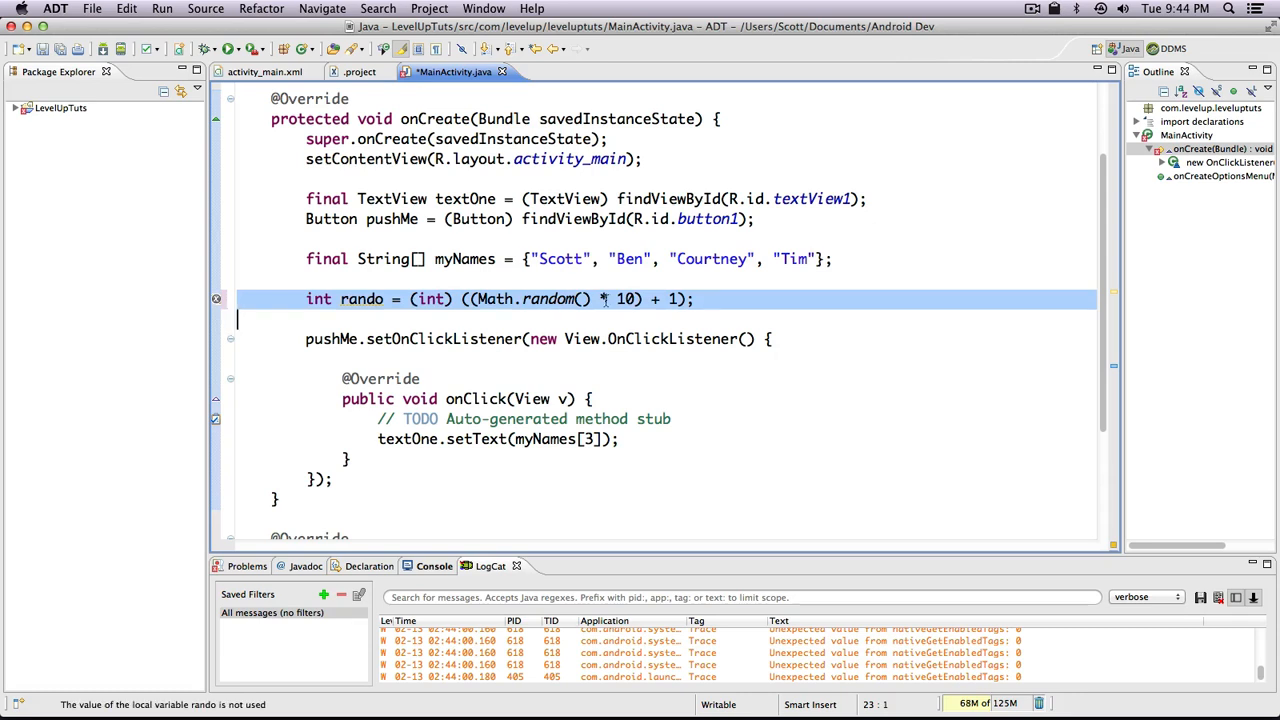
pyautogui.press('cmd+s')
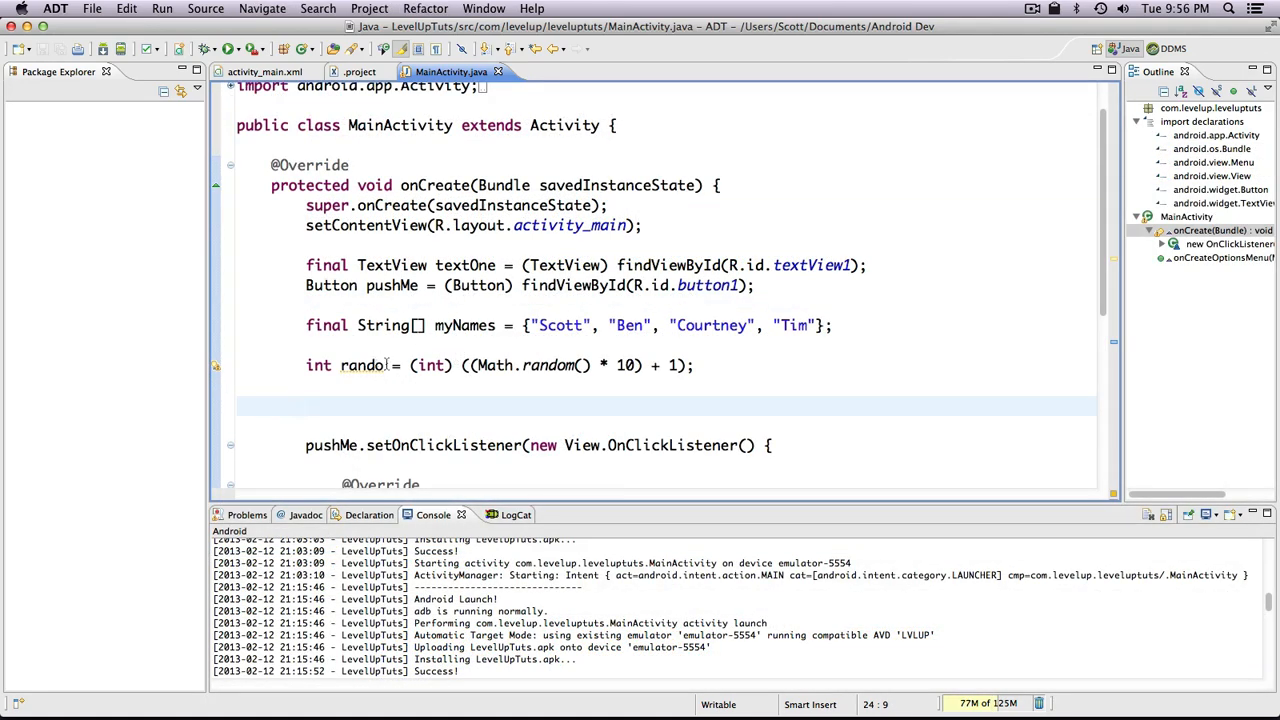
pyautogui.scroll(-3)
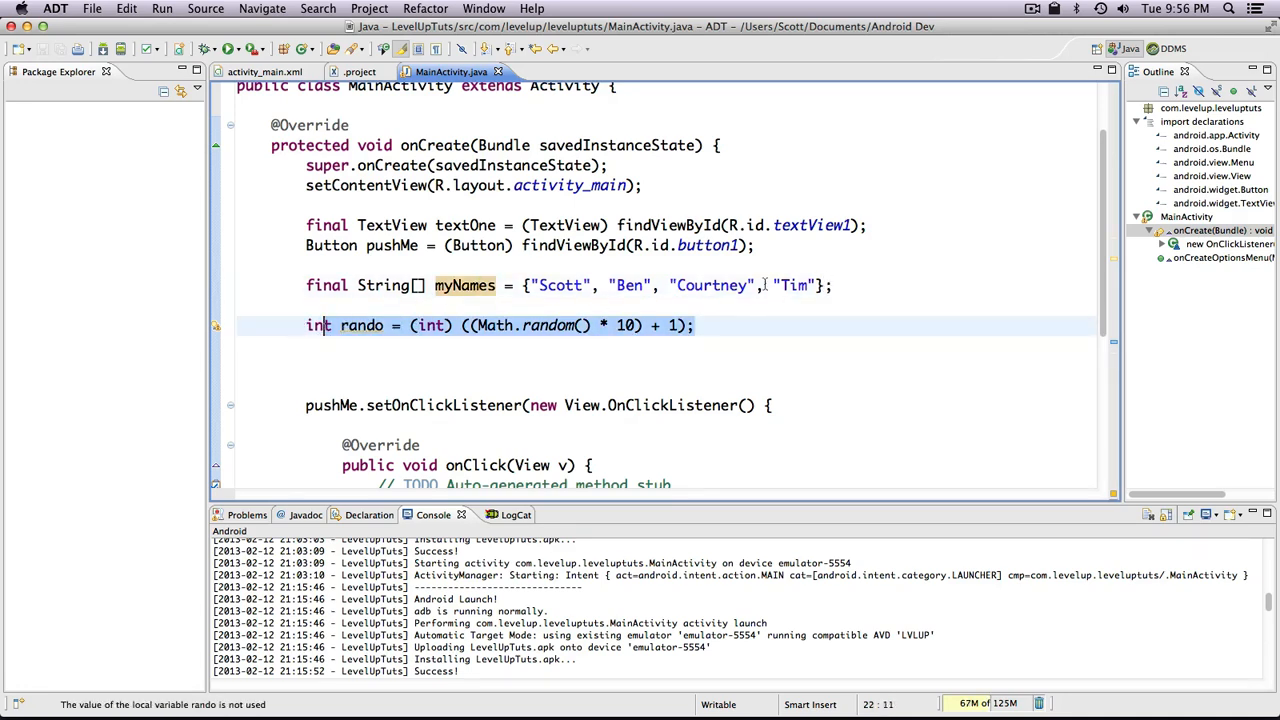
pyautogui.moveTo(582, 304)
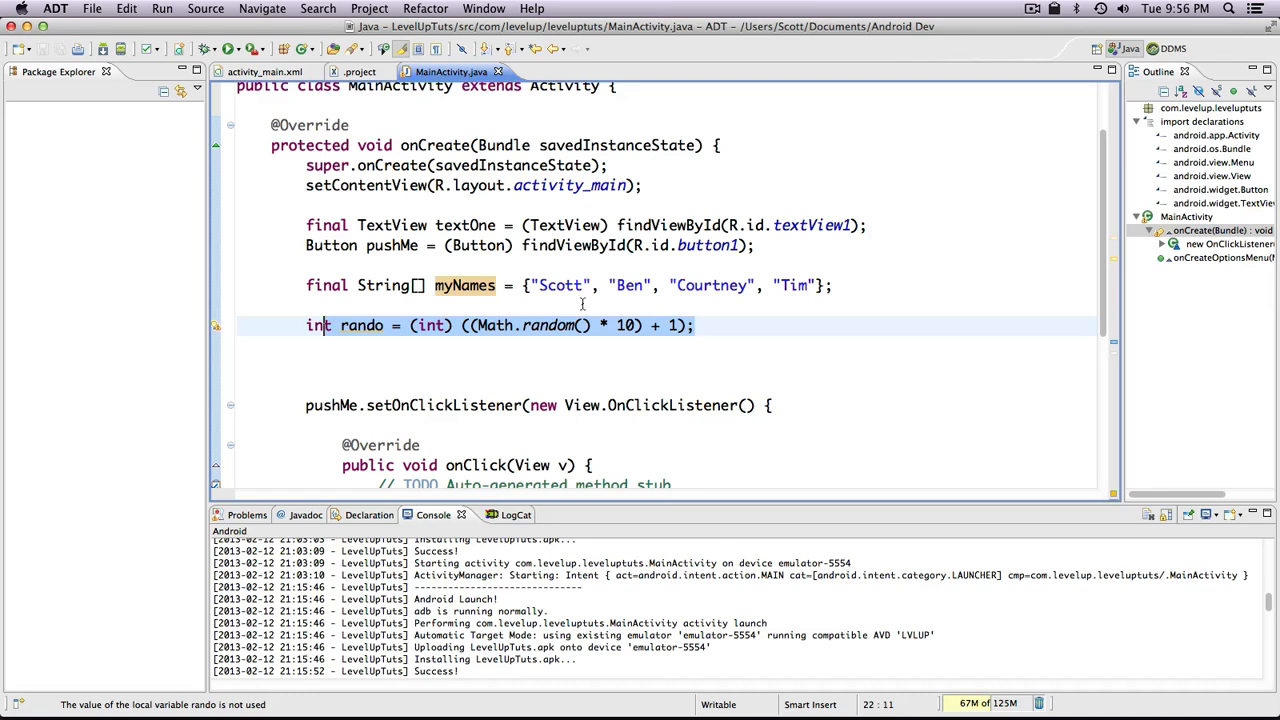